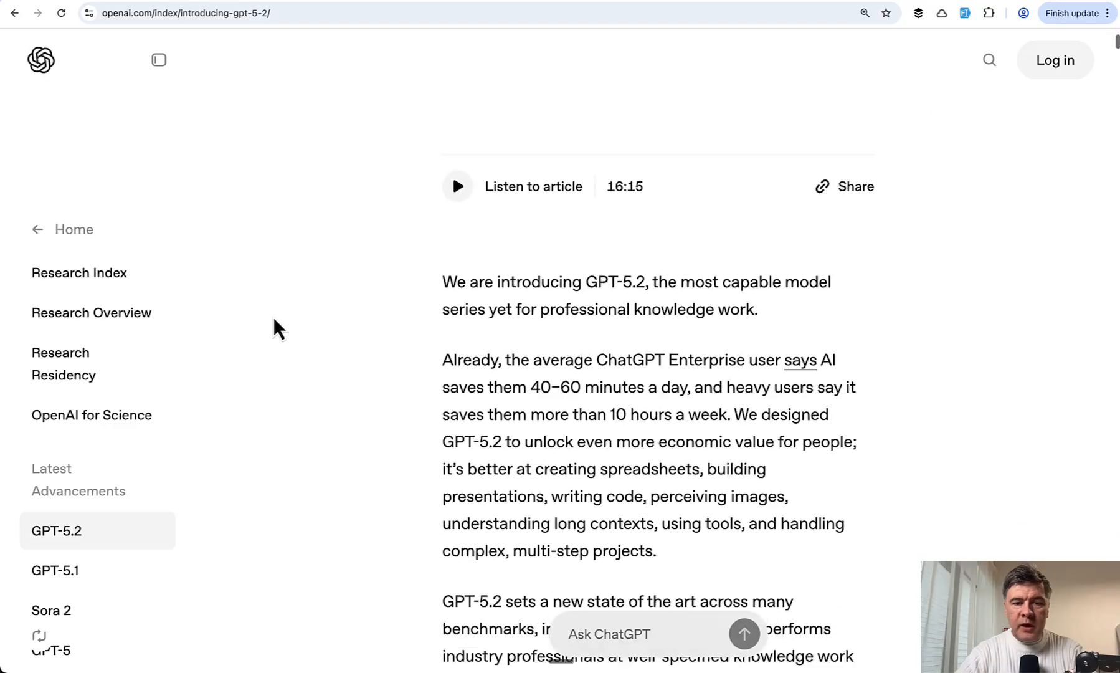
- Scroll the Create New Task page with its Images field, then set the agent model to GPT-5.2
scroll(down, 3)
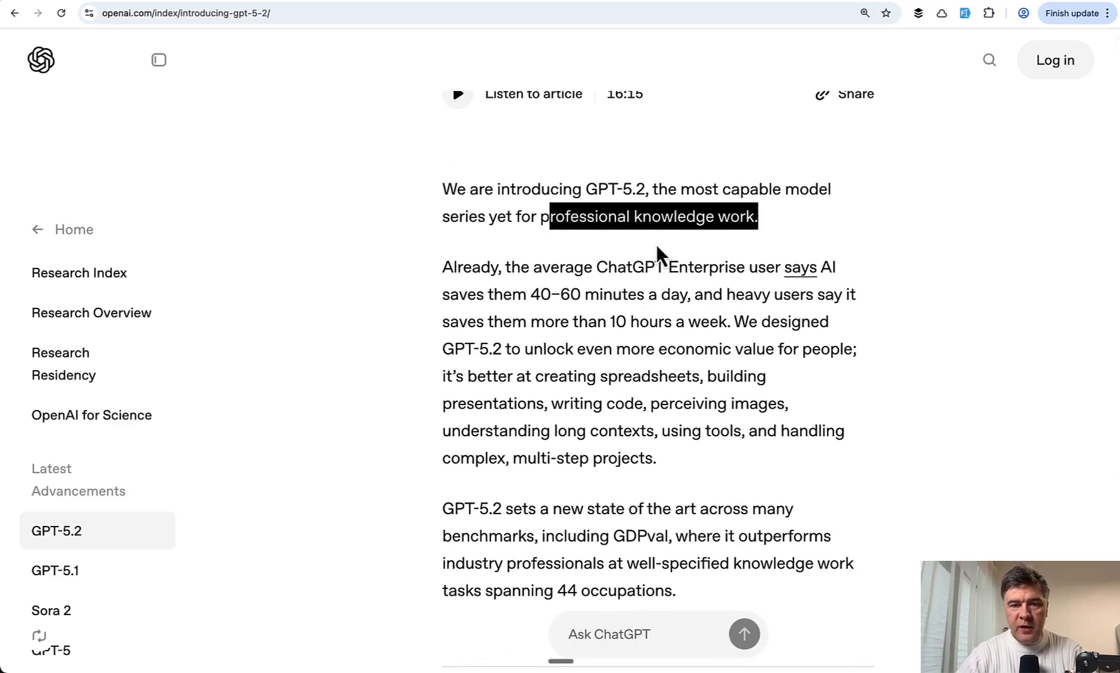
scroll(down, 3)
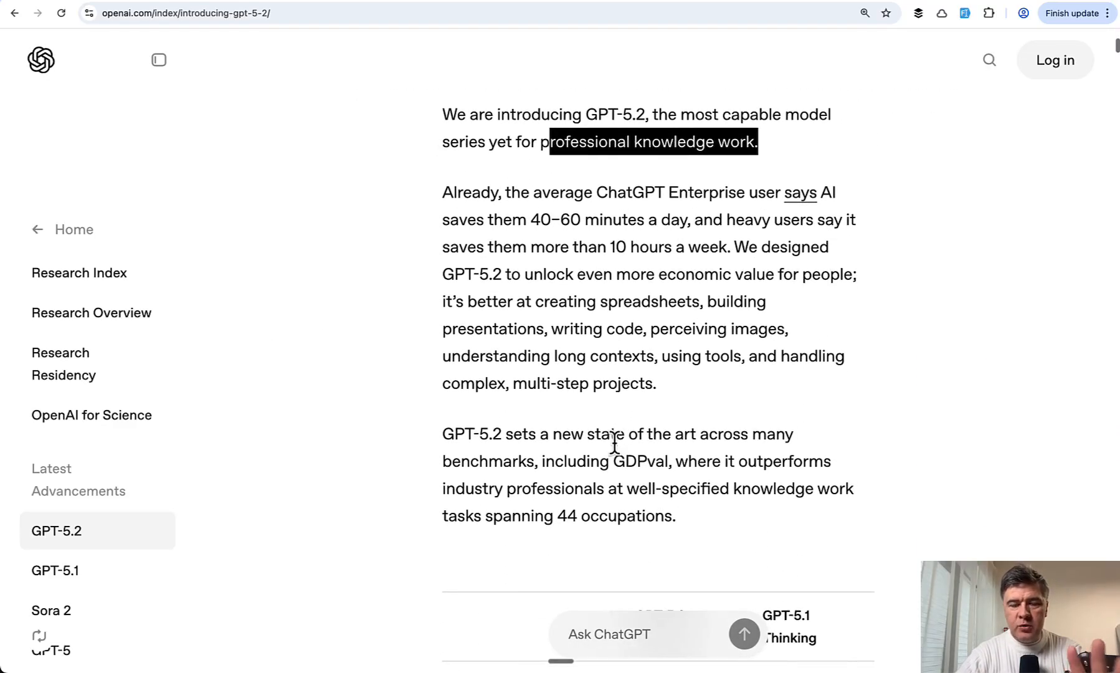
scroll(down, 3)
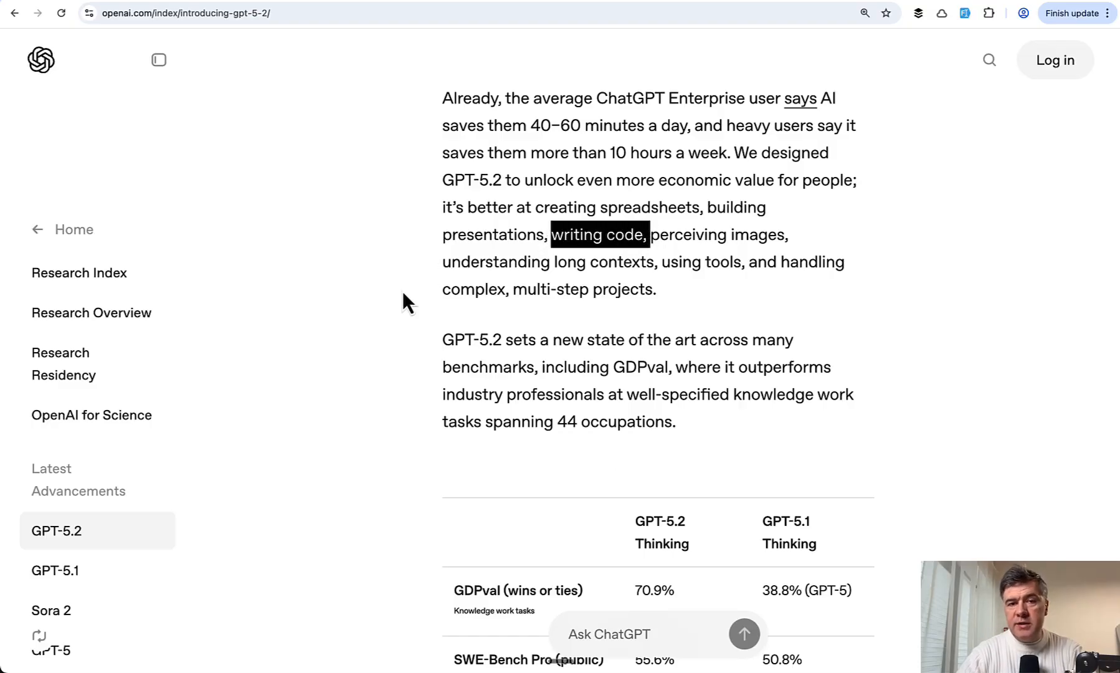
mouse_move(347, 435)
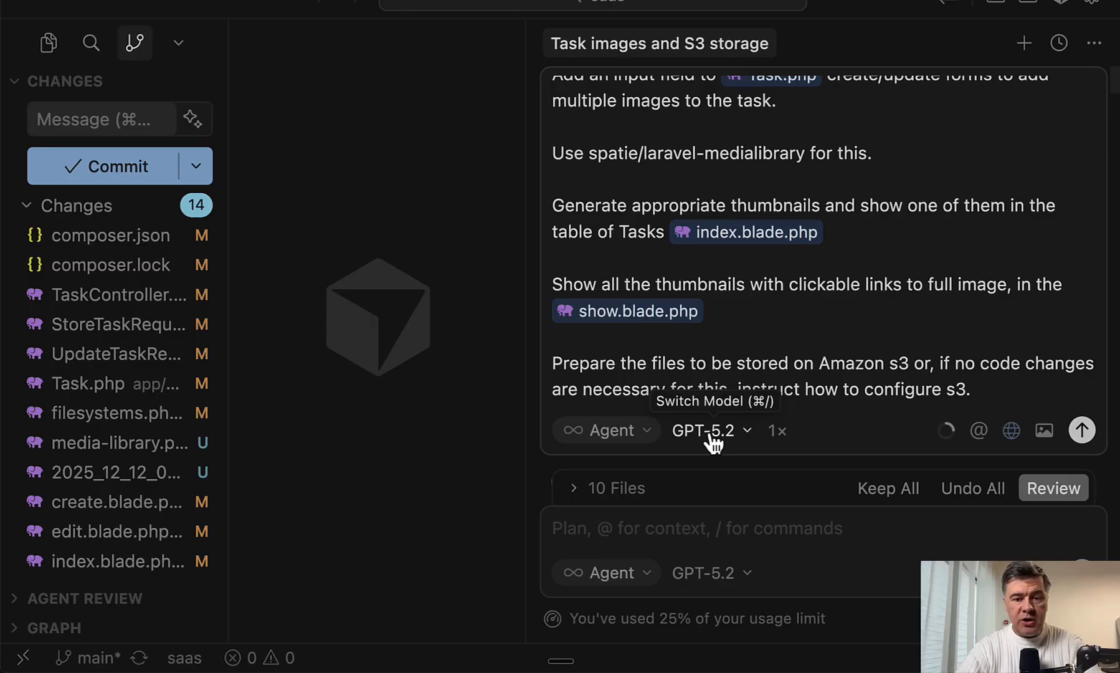
click(711, 430)
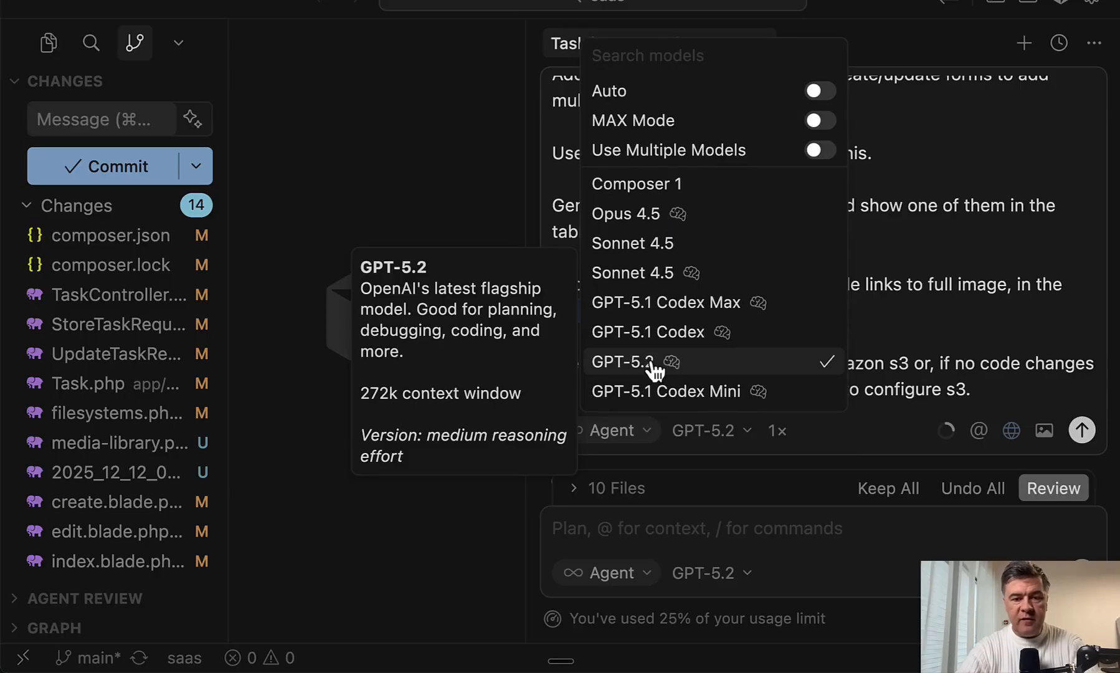
click(623, 362)
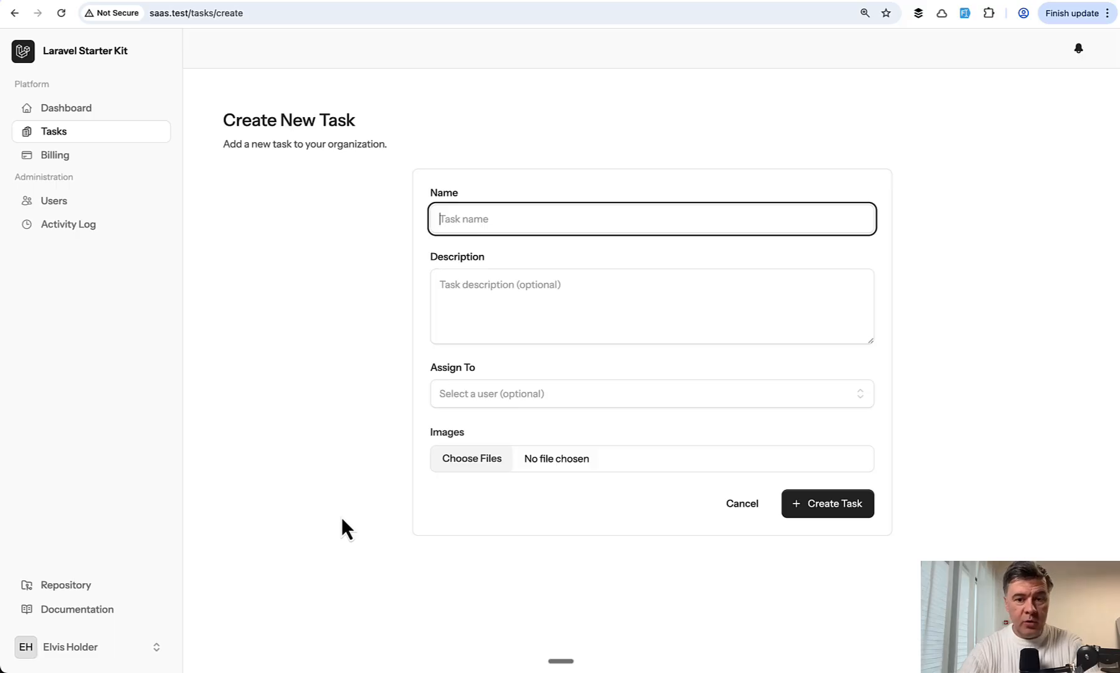
mouse_move(269, 423)
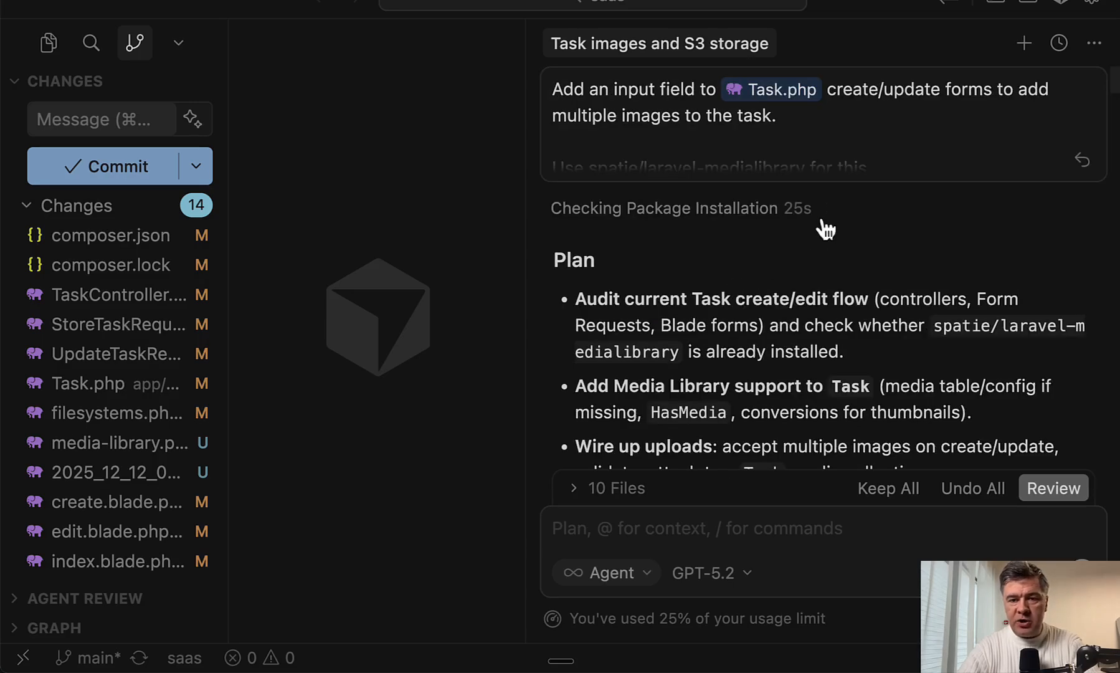
- Follow the agent's plan, file reads and spatie/laravel-medialibrary docs fetch in the chat
scroll(down, 3)
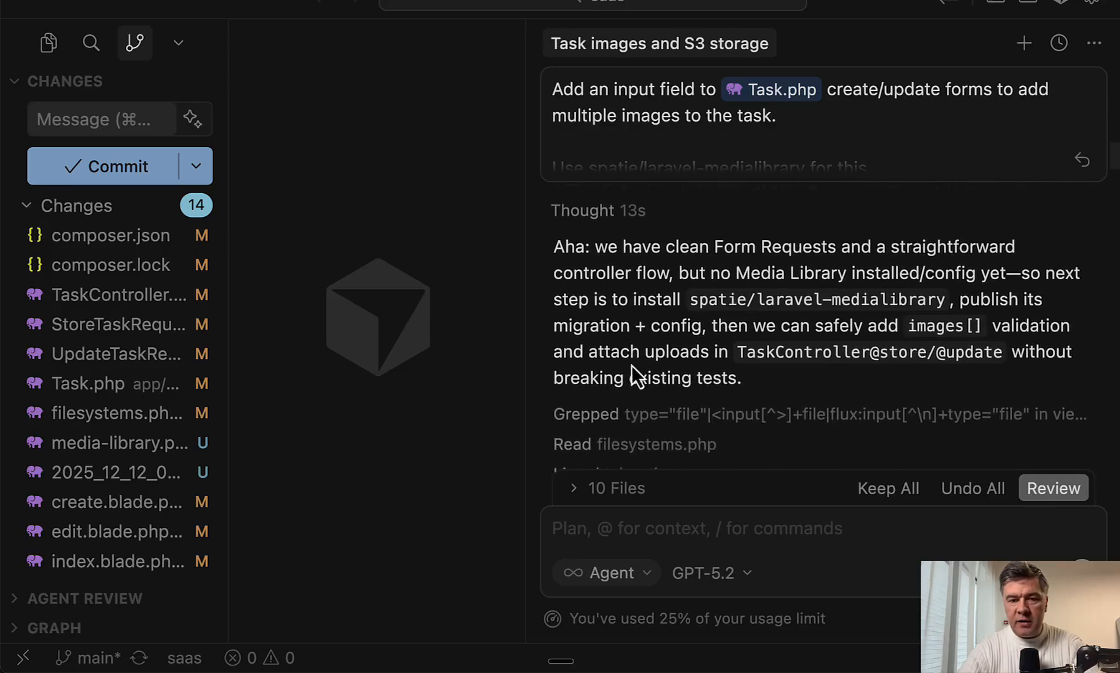
scroll(down, 3)
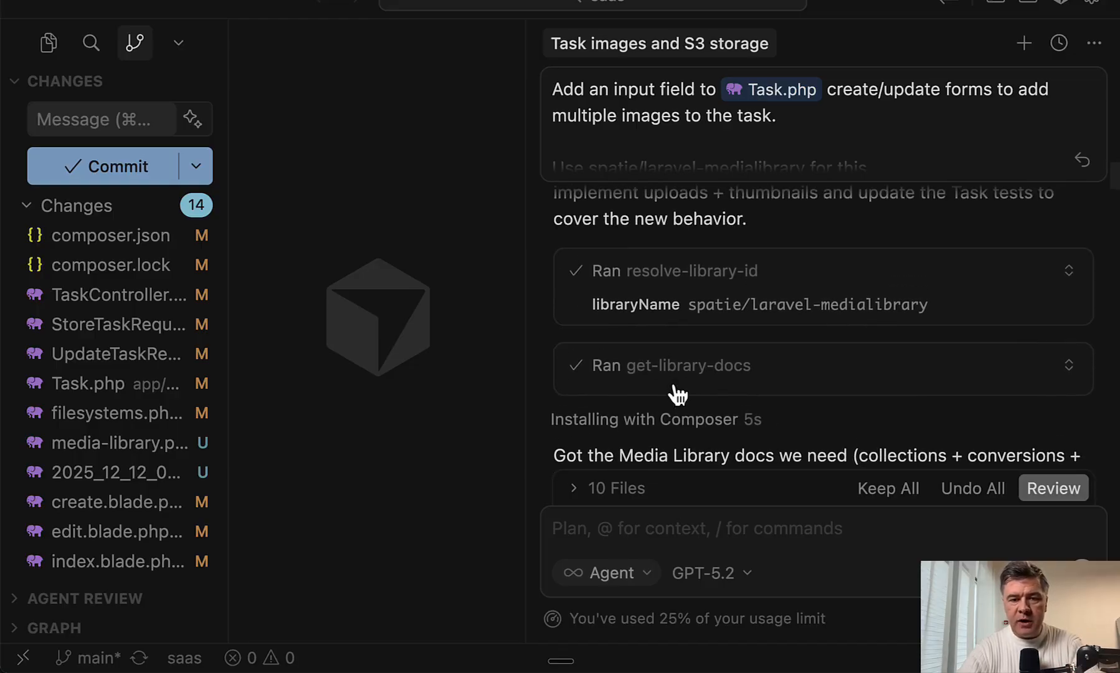
mouse_move(715, 450)
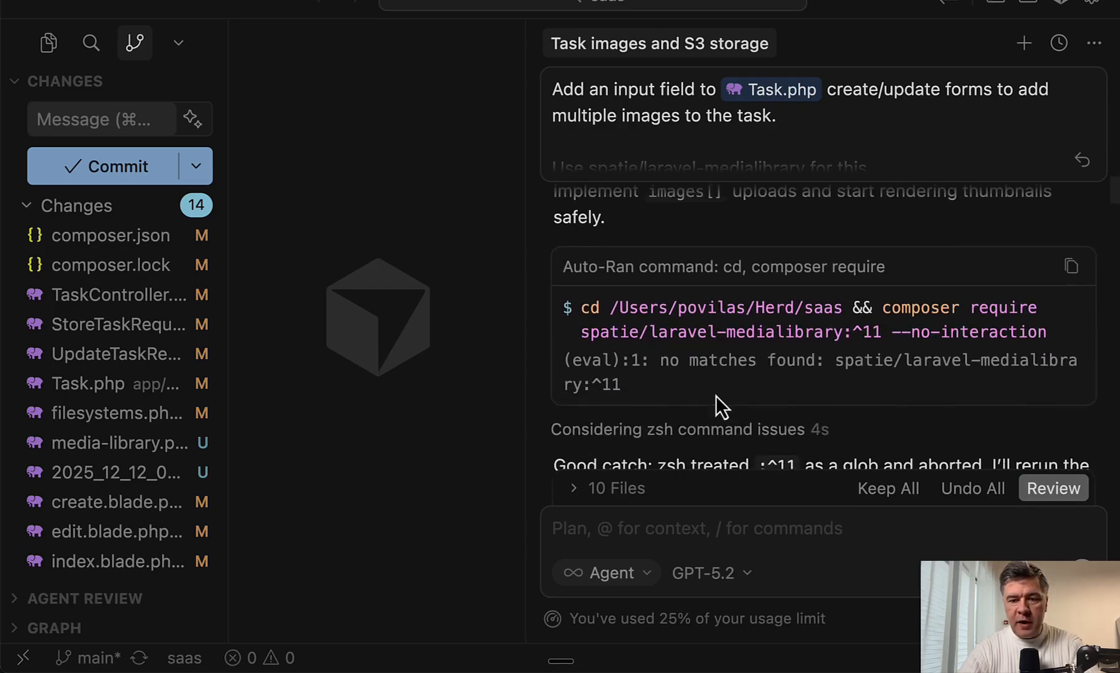
mouse_move(836, 332)
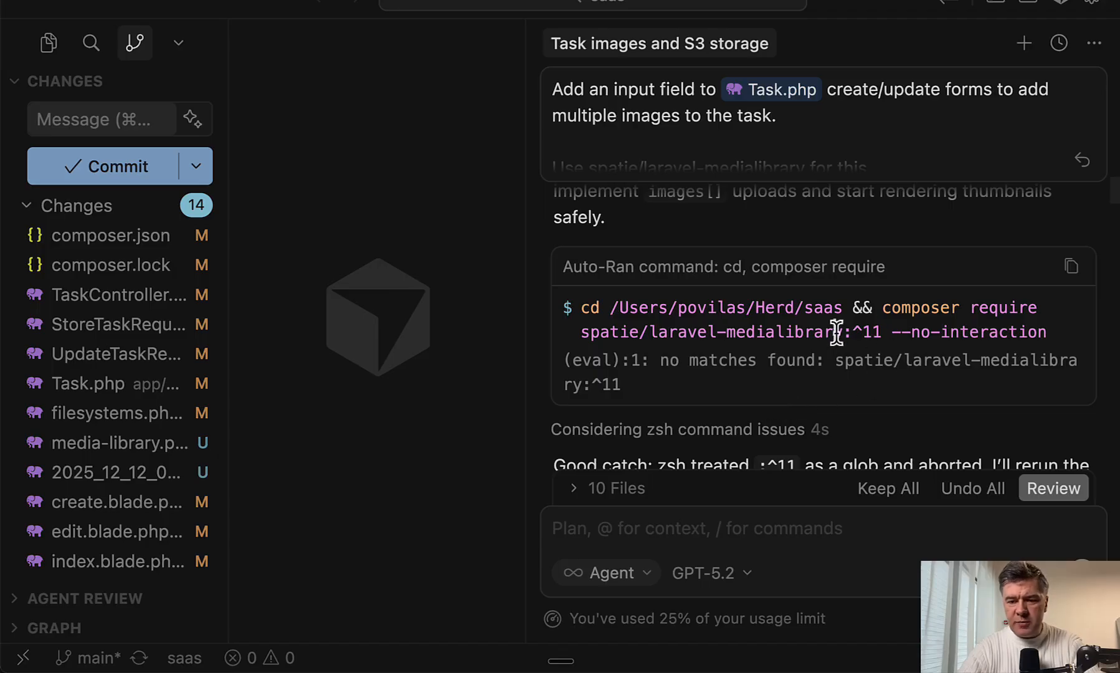
- Follow the agent's quoted composer require, vendor:publish and migrate runs for Media Library
scroll(down, 3)
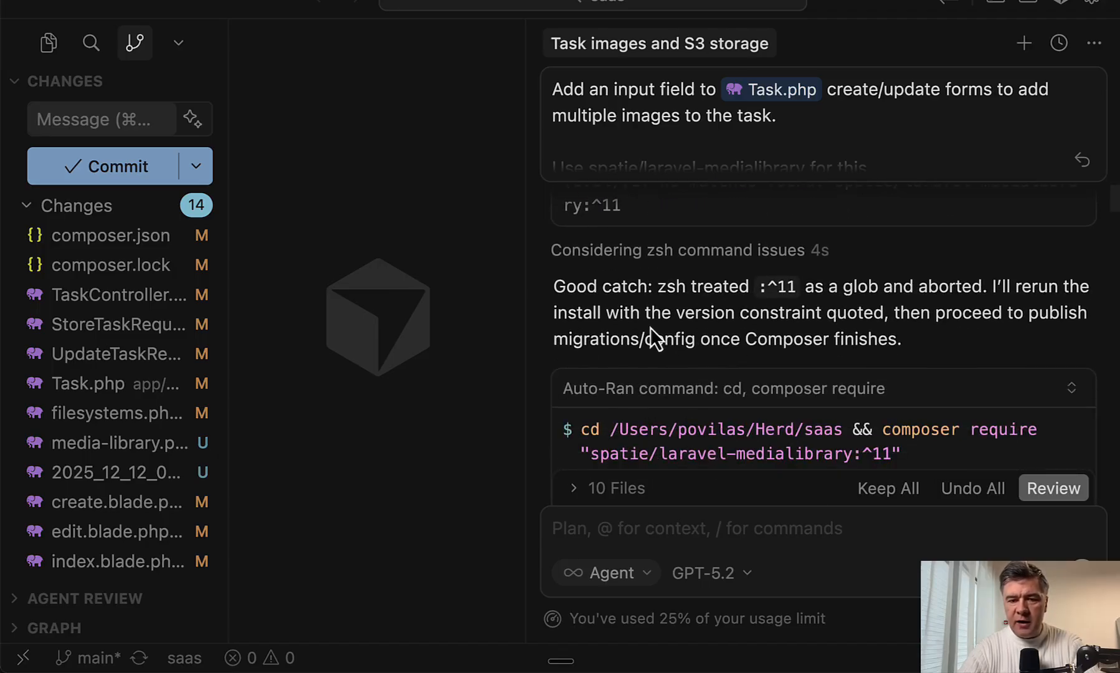
scroll(down, 3)
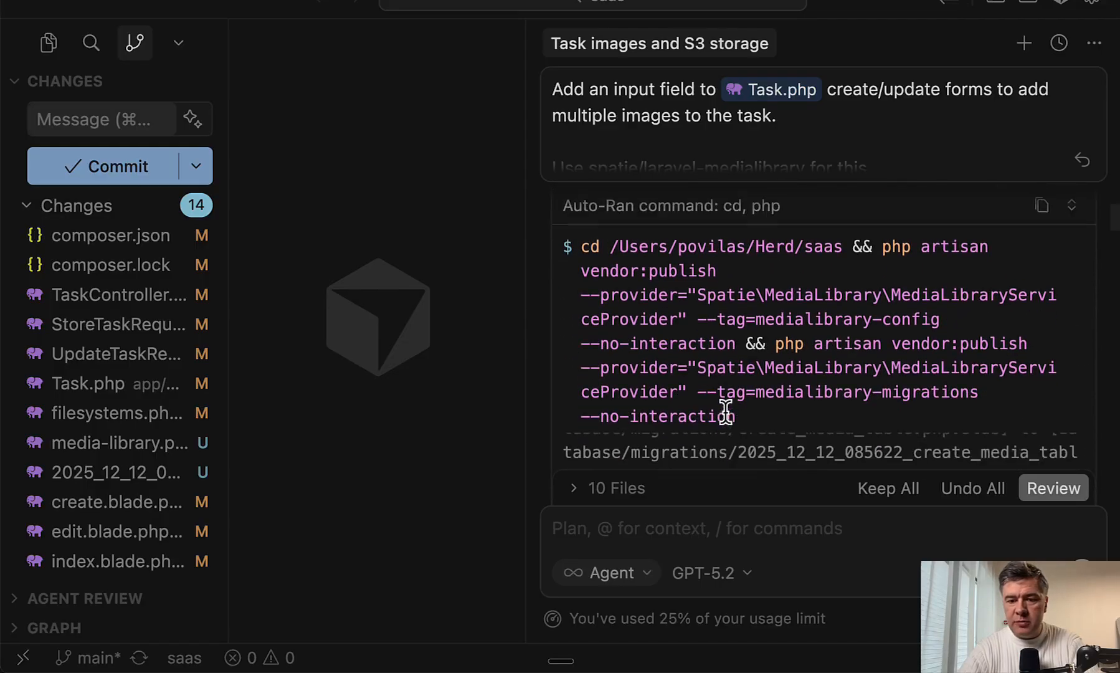
scroll(down, 3)
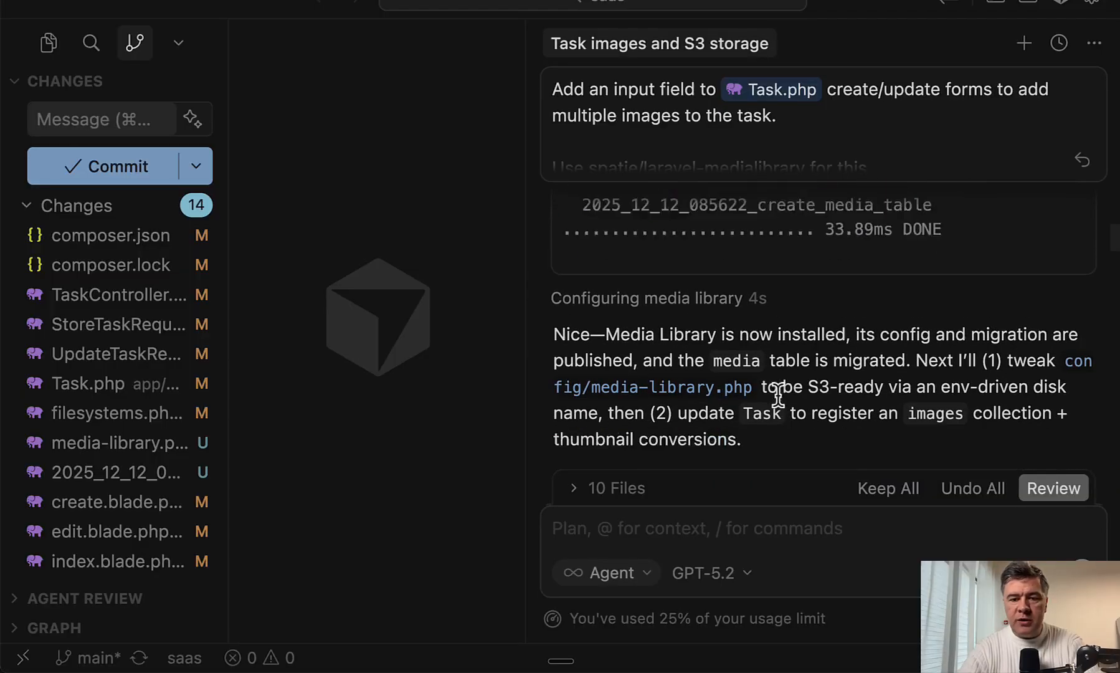
- Tell the agent to proceed and review its Task.php and filesystems.php diffs
click(586, 290)
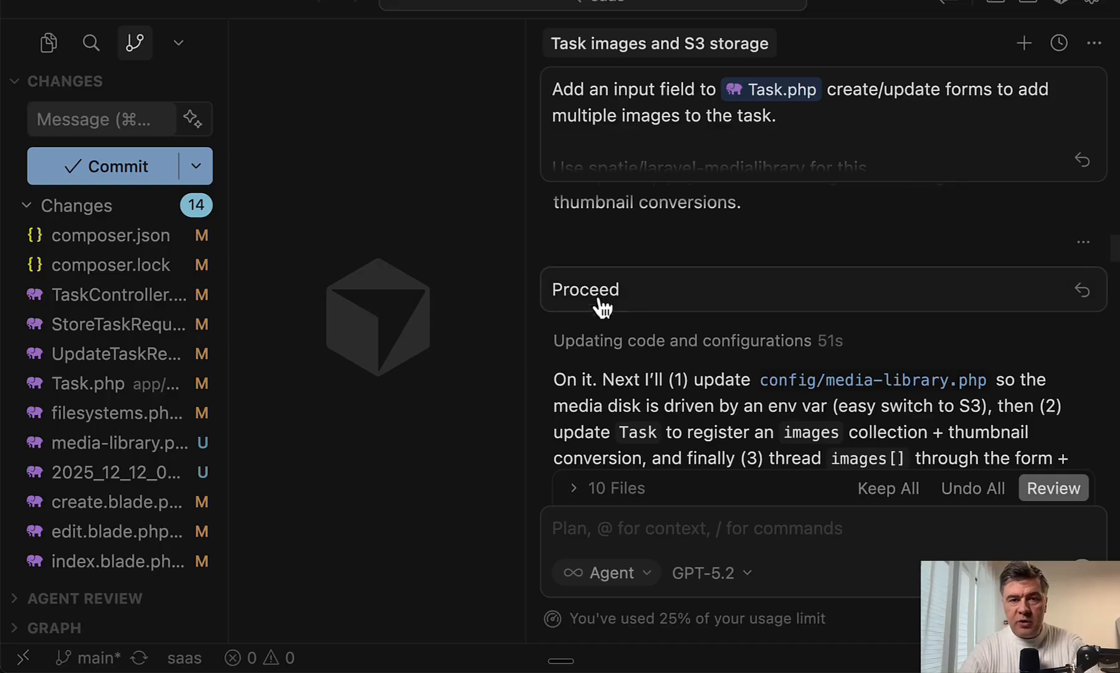
mouse_move(714, 450)
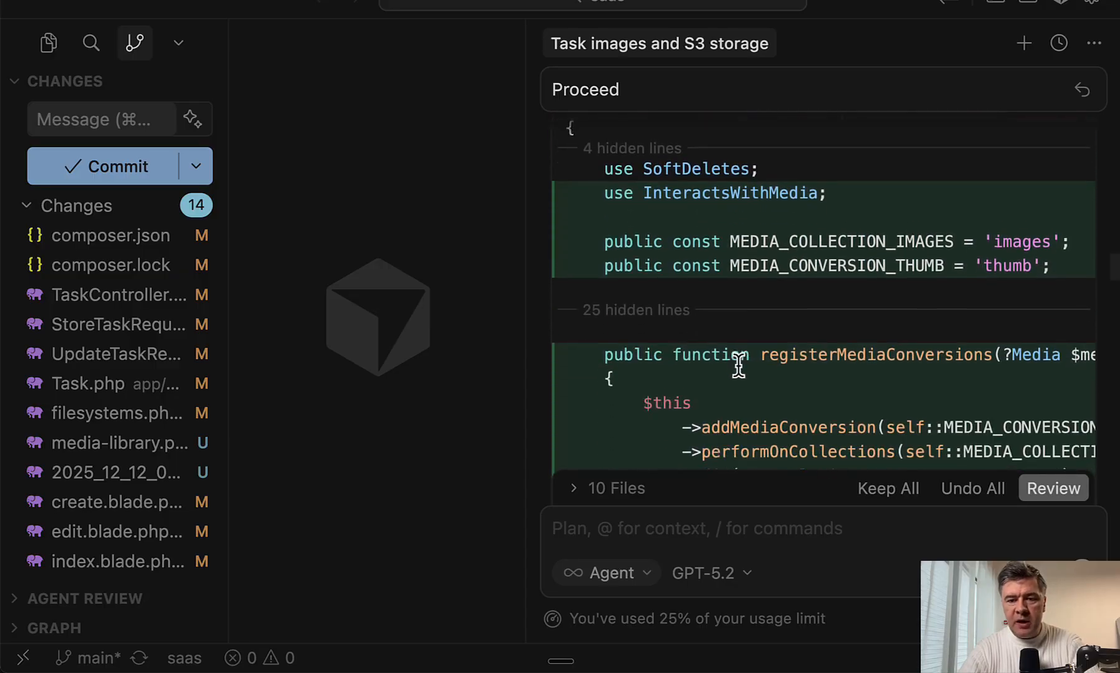
scroll(down, 3)
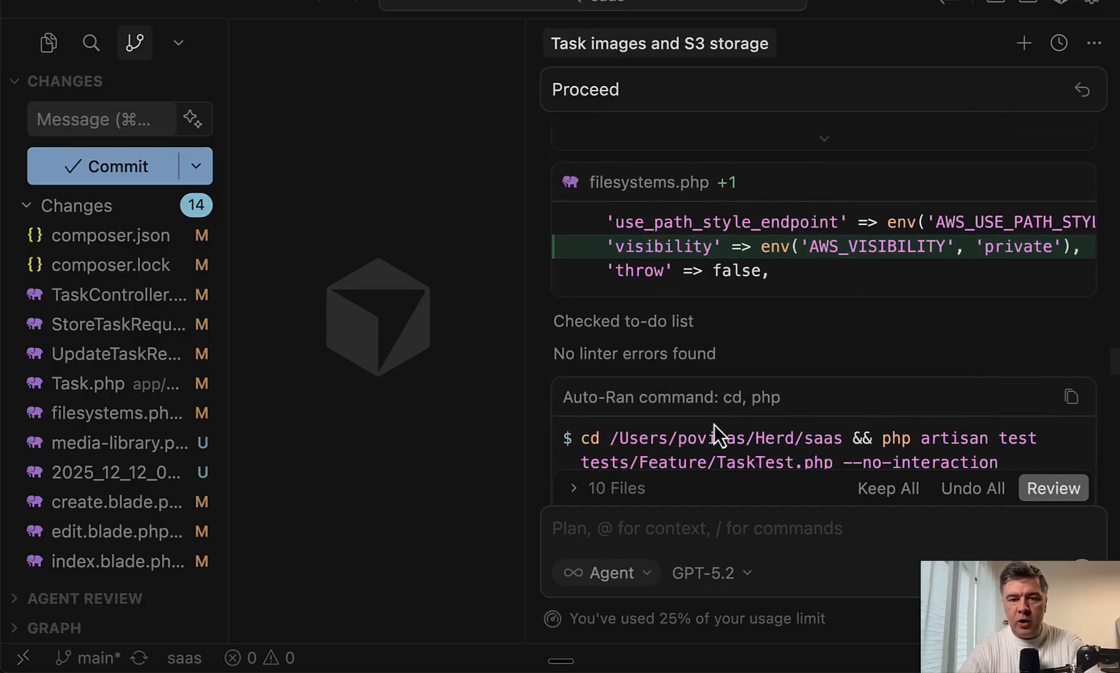
- Read through GPT-5.2's final summary, import fix, passing task tests and commit
scroll(down, 3)
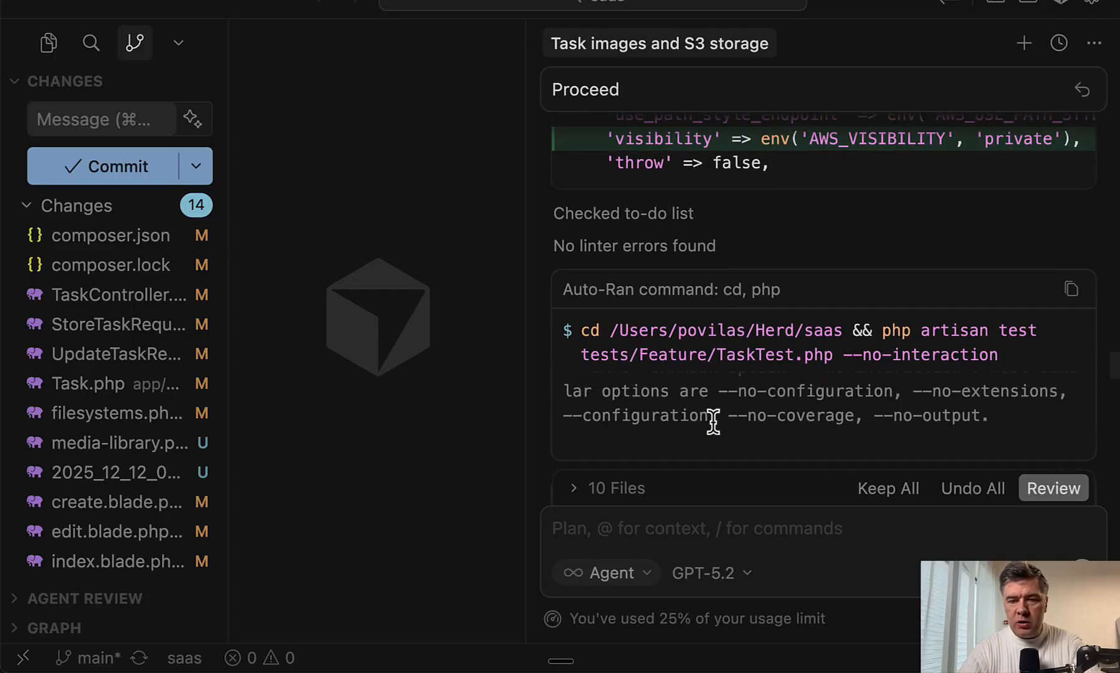
scroll(down, 3)
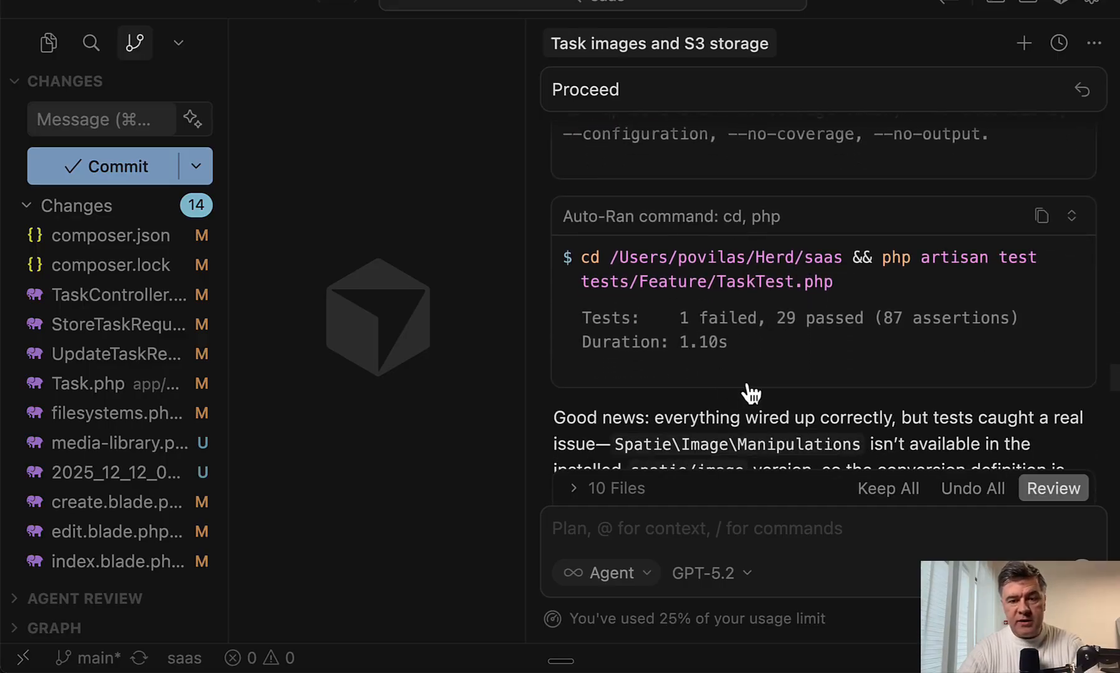
scroll(down, 3)
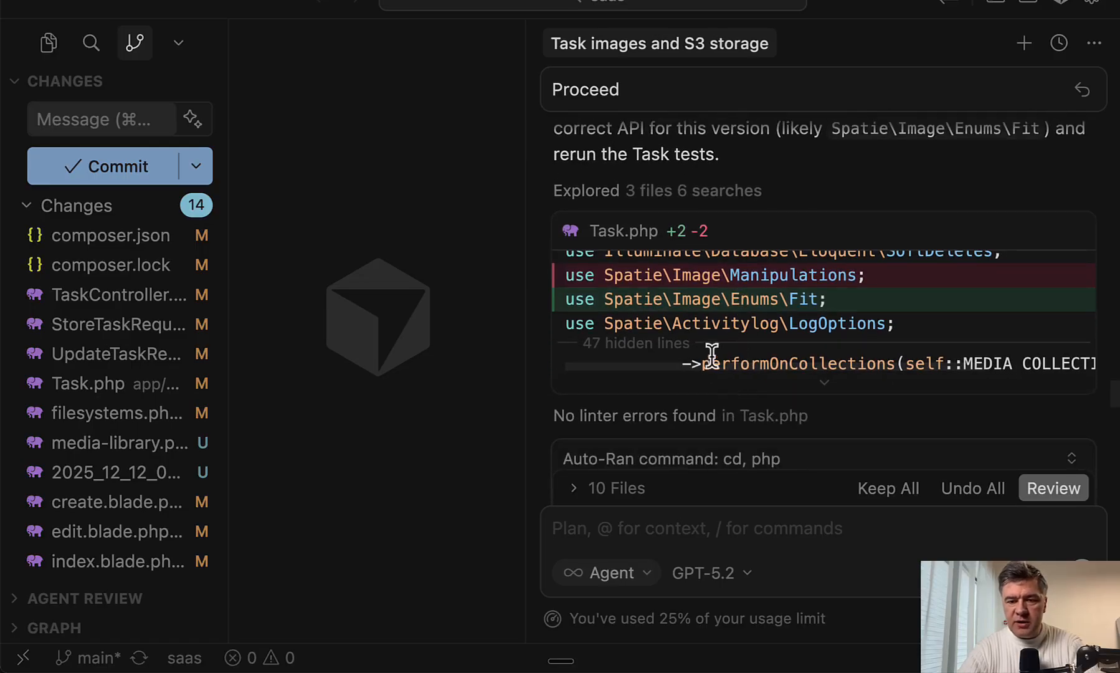
scroll(down, 3)
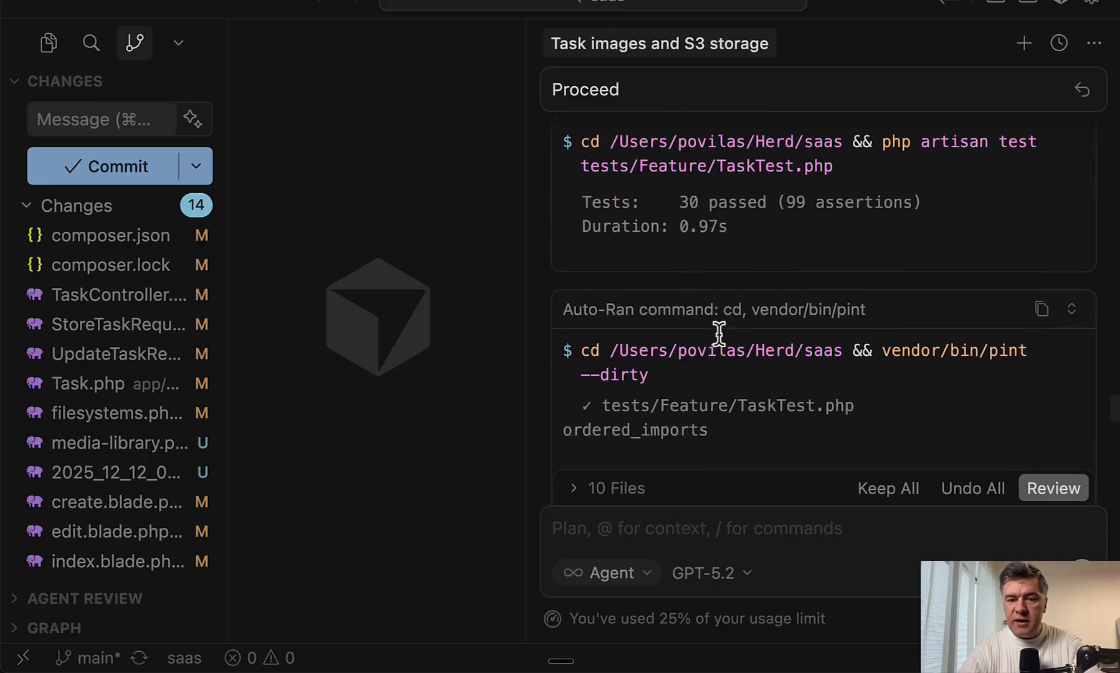
scroll(down, 3)
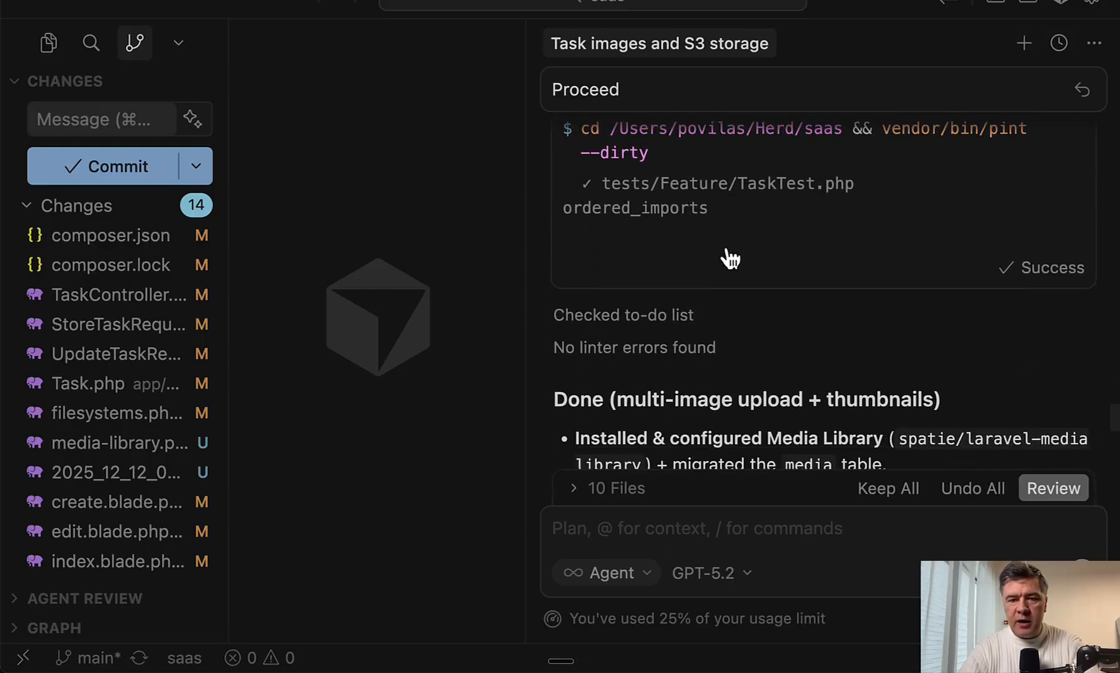
scroll(down, 3)
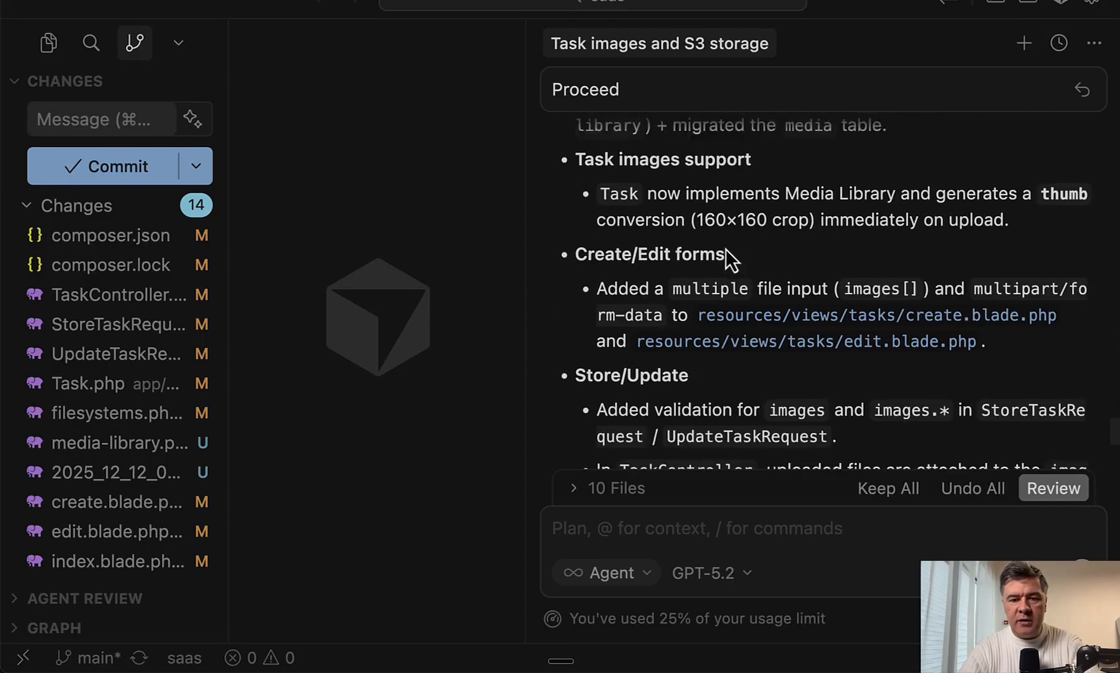
scroll(down, 3)
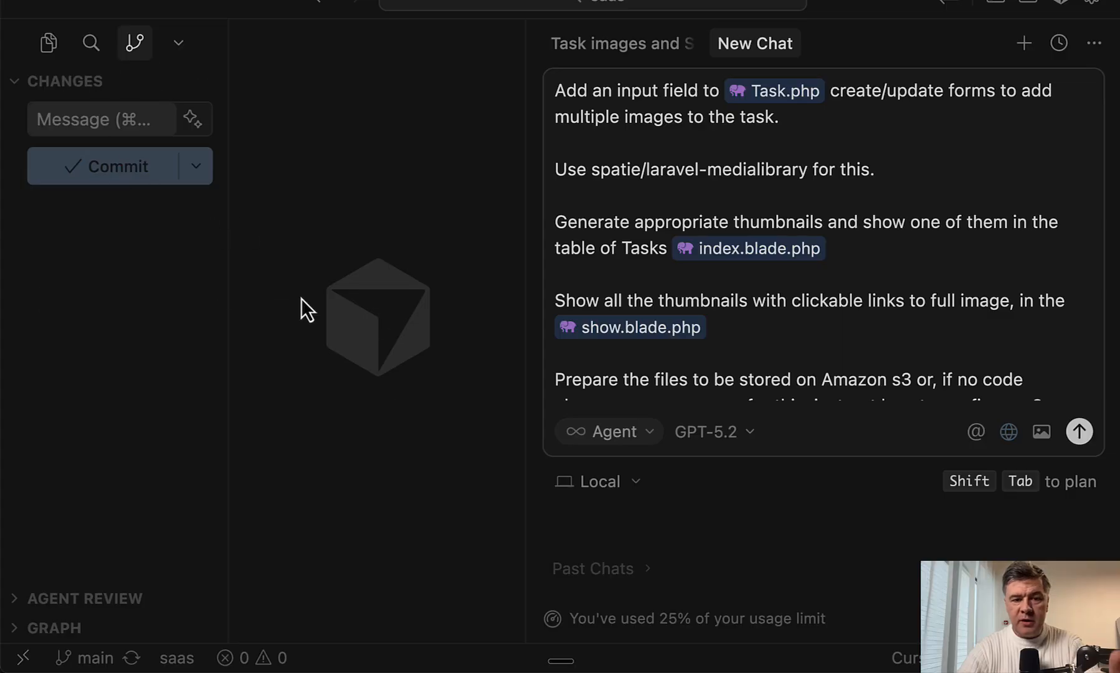
- Switch the new chat's model to Opus 4.5 and send the multi-image upload prompt
click(710, 432)
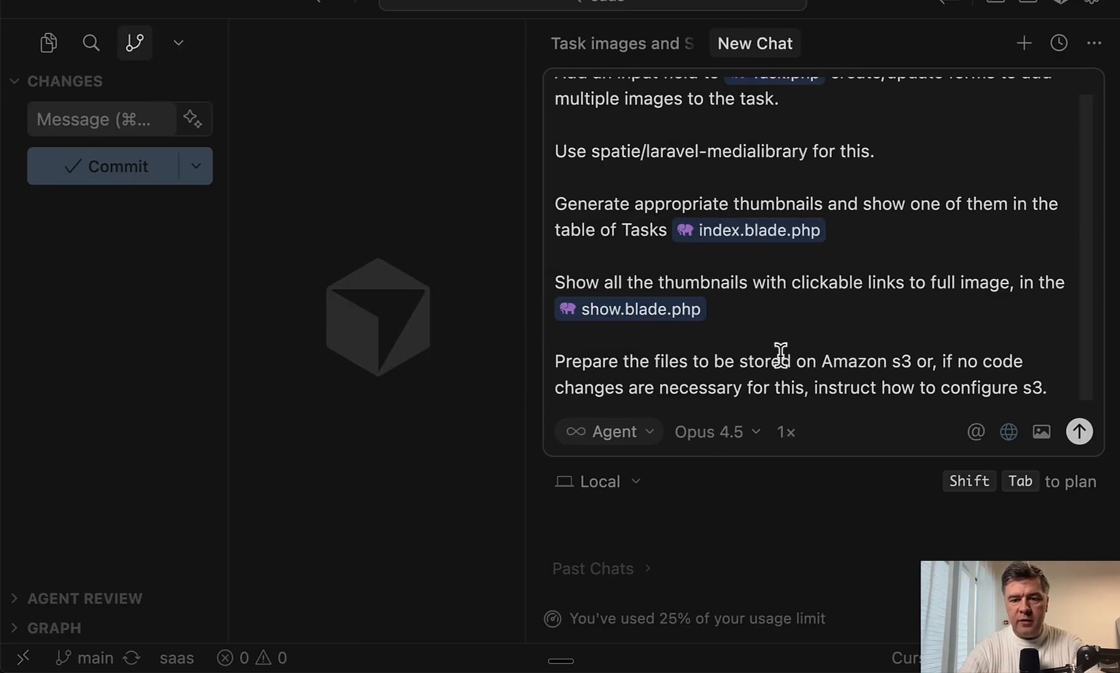
click(1080, 431)
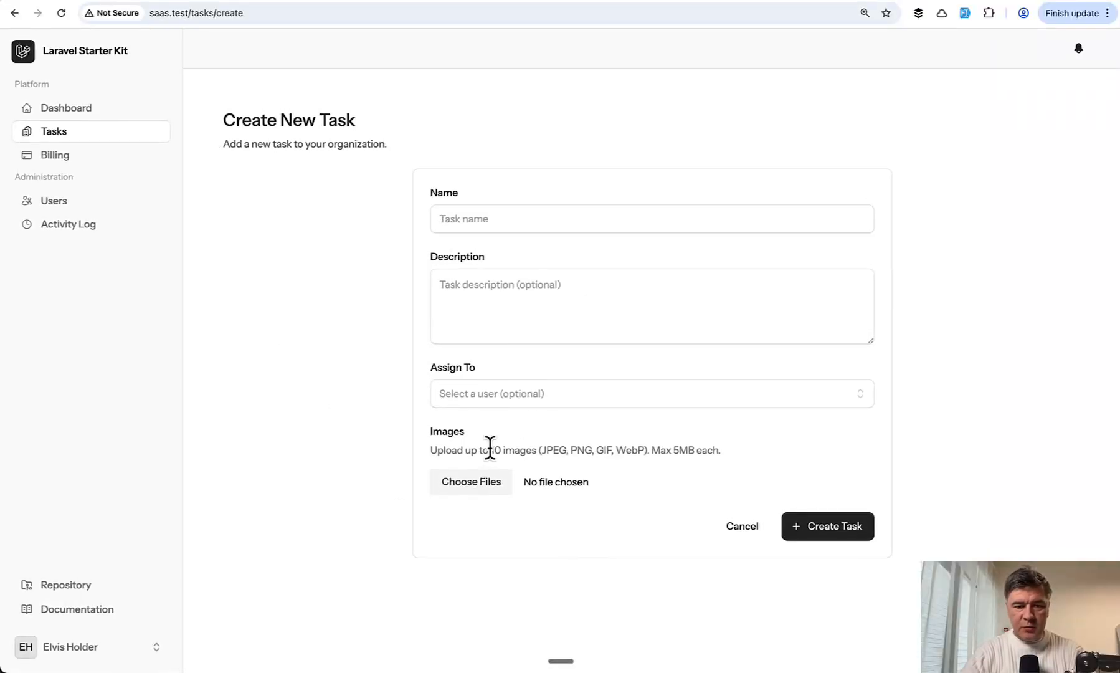
- Drag in Cursor while the Opus 4.5 agent installs spatie/laravel-medialibrary
drag(492, 450, 579, 450)
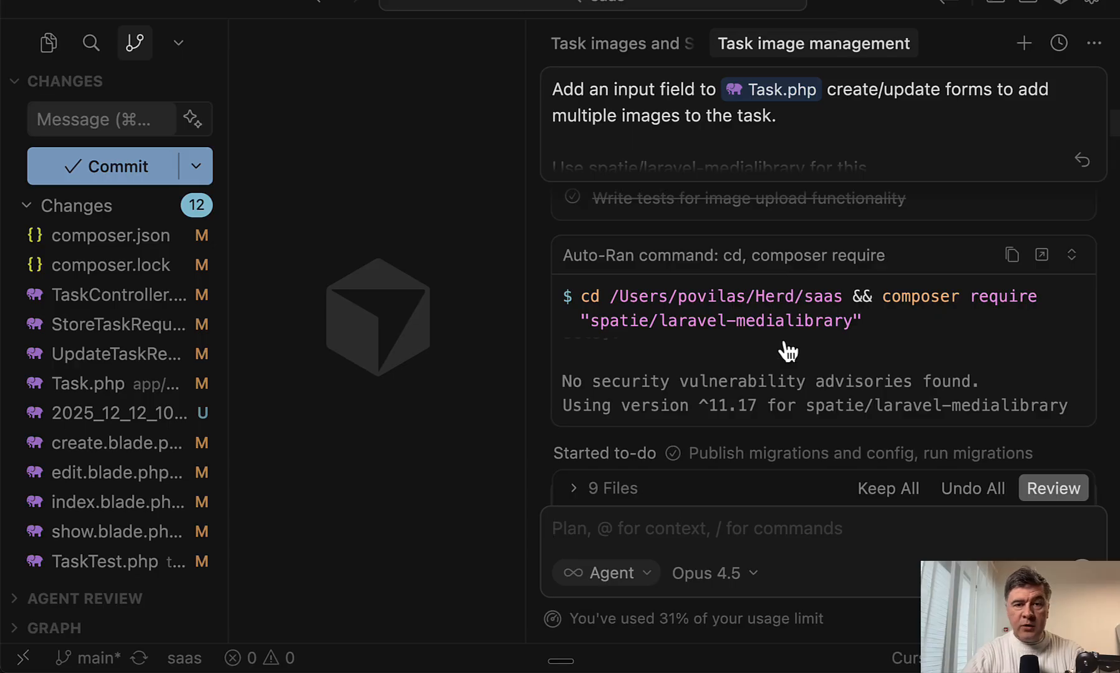
- Follow Opus 4.5's output through its 9 completed to-dos and passing image tests
scroll(down, 3)
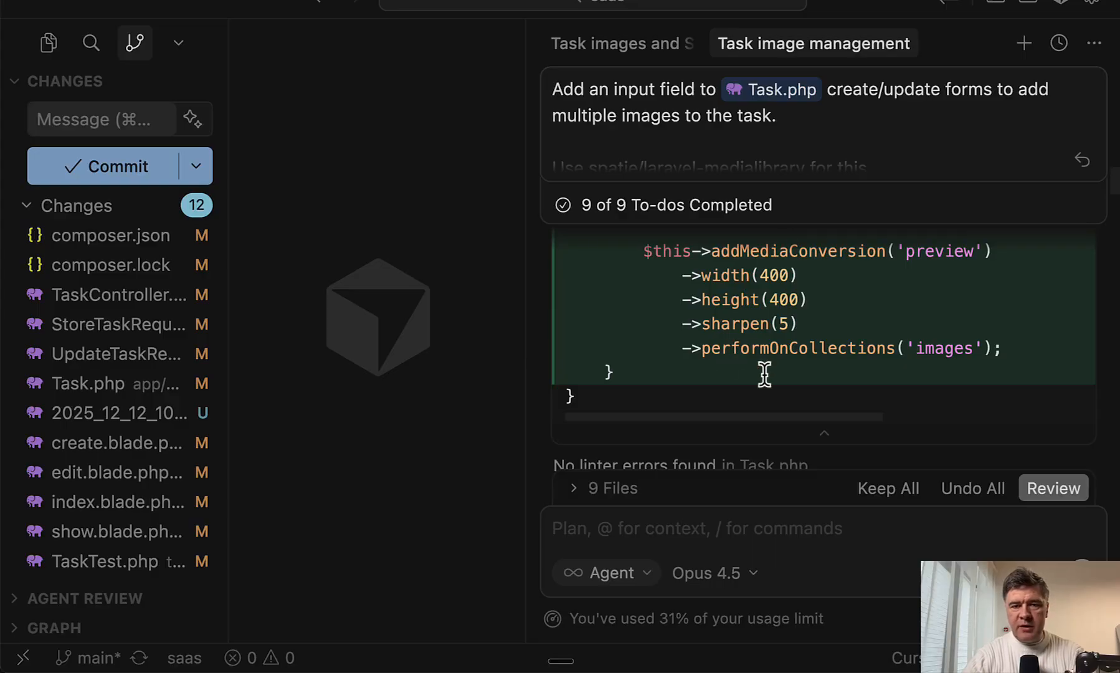
scroll(down, 3)
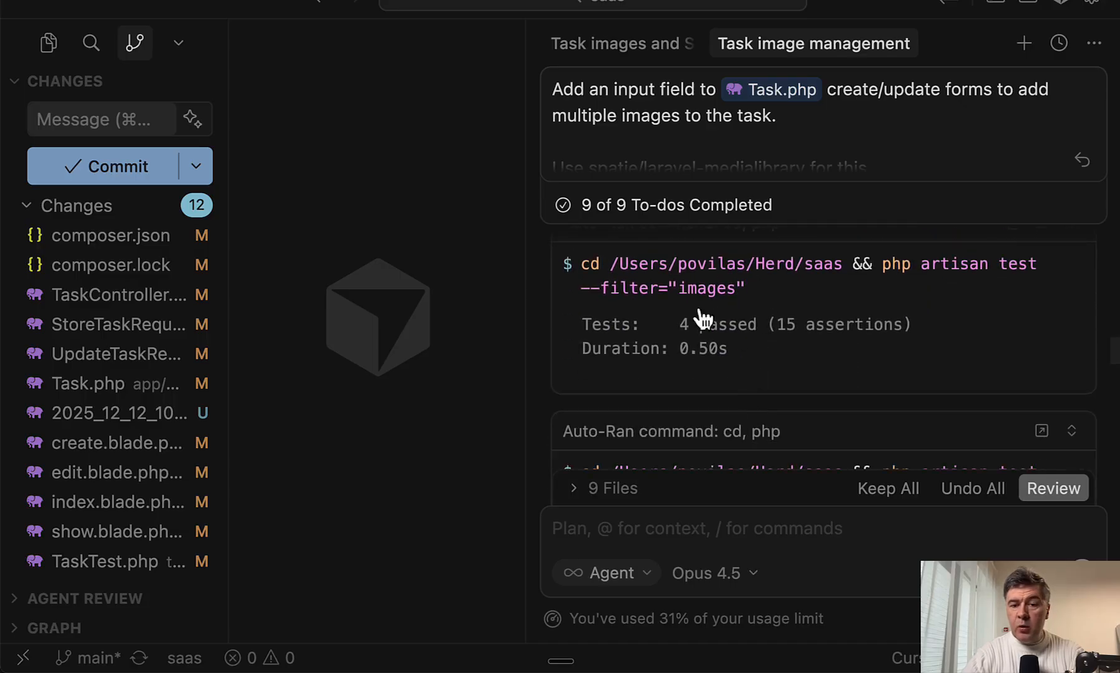
scroll(down, 3)
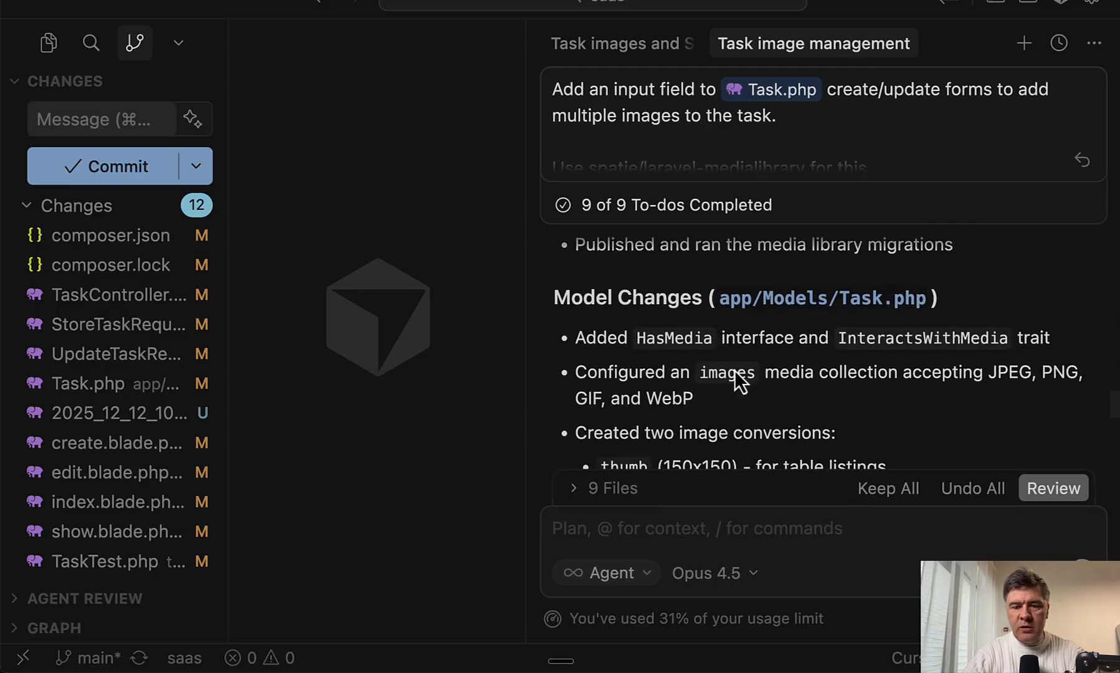
scroll(down, 3)
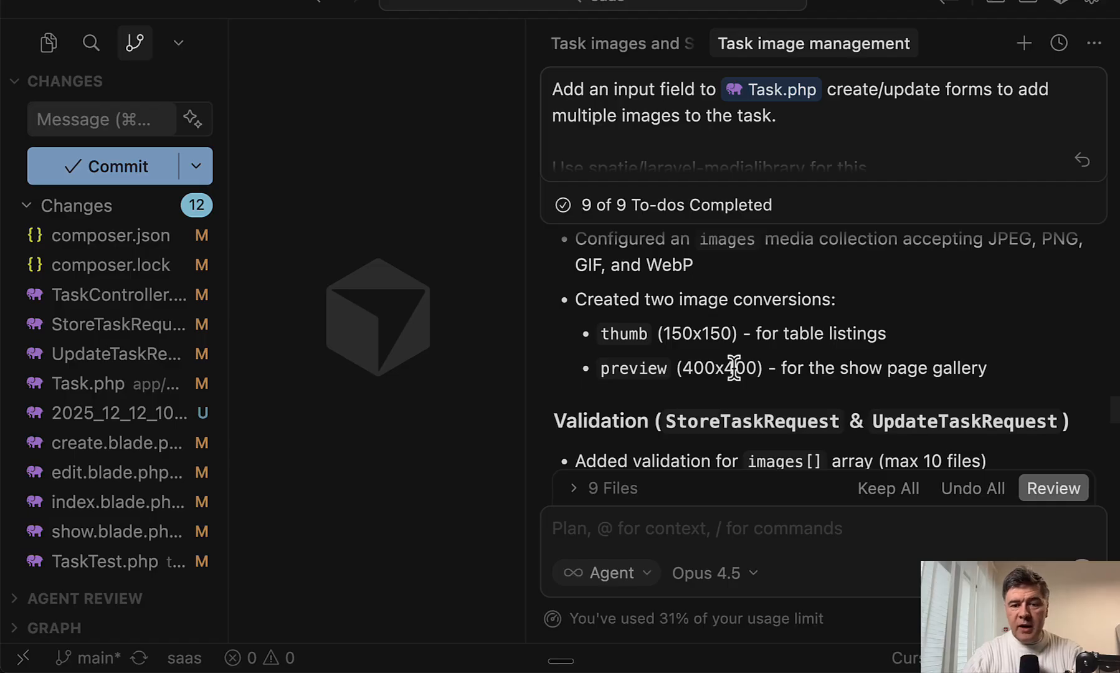
scroll(down, 3)
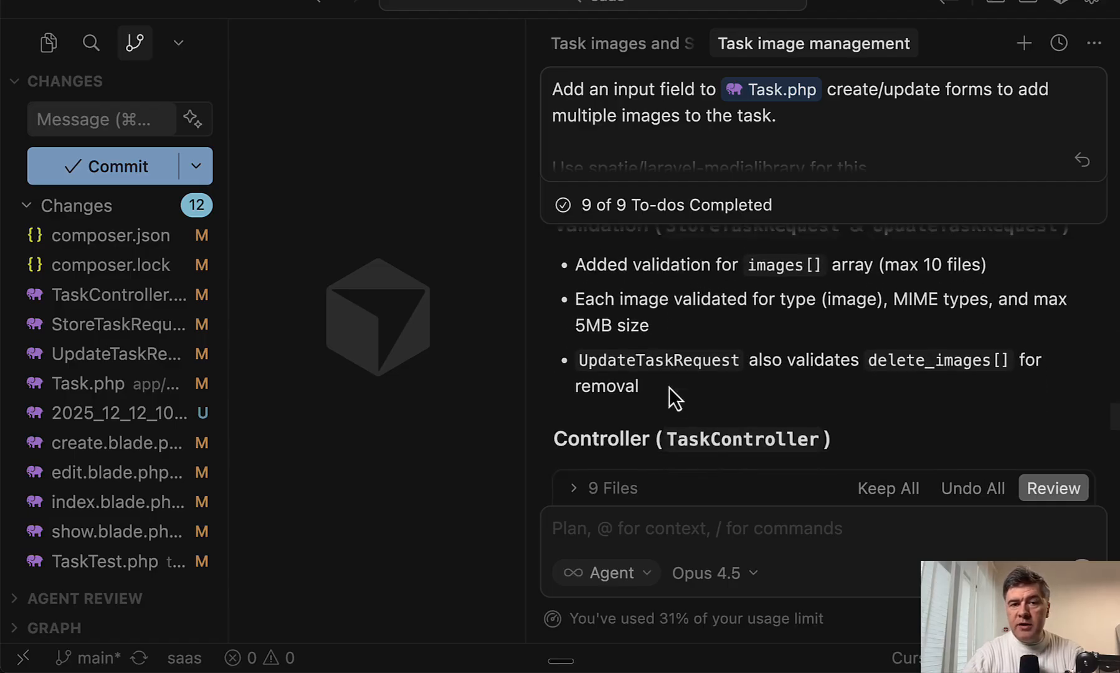
scroll(down, 3)
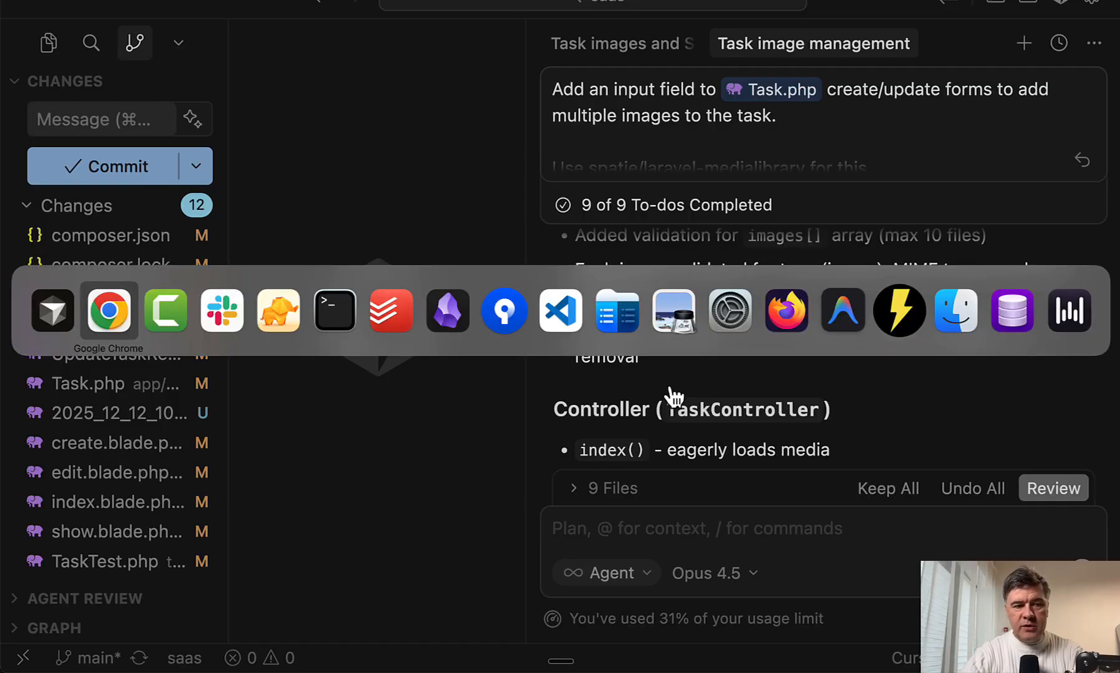
- Review the 30-day usage table in the browser: Opus $2.47 versus GPT-5.2 $0.62
click(109, 311)
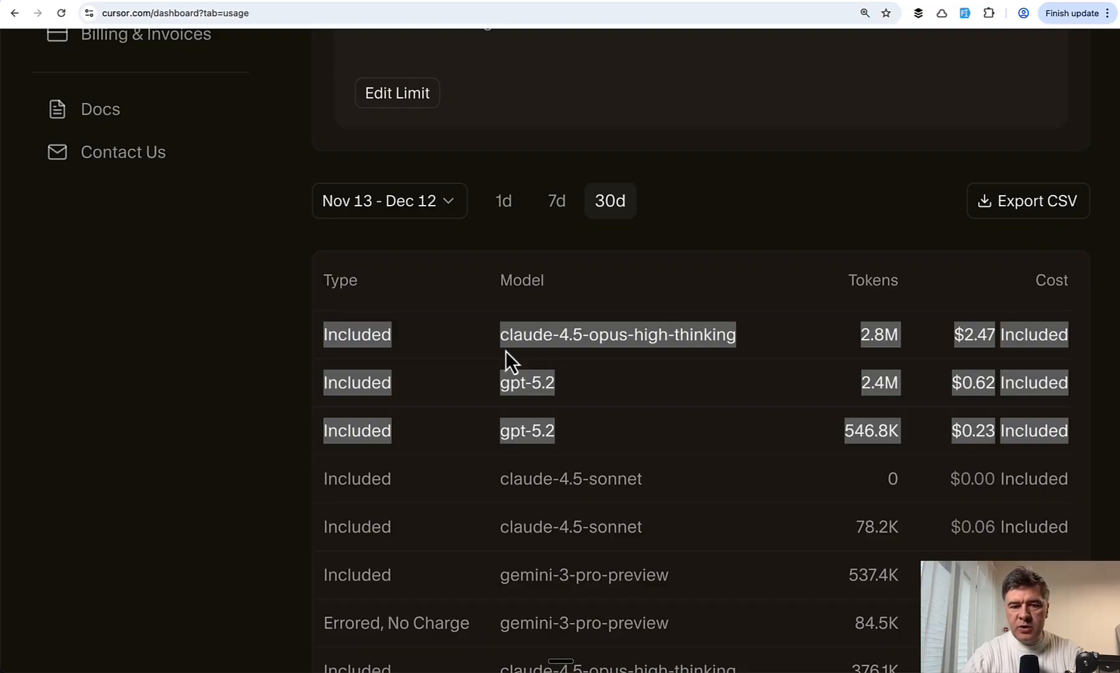
mouse_move(706, 457)
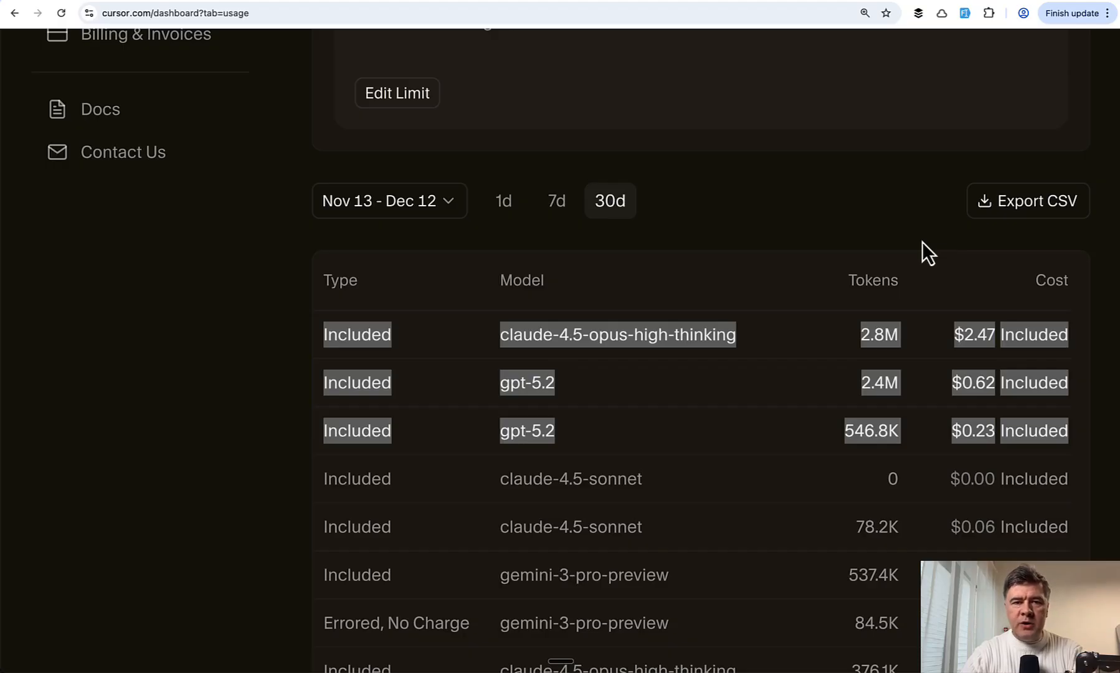
mouse_move(971, 243)
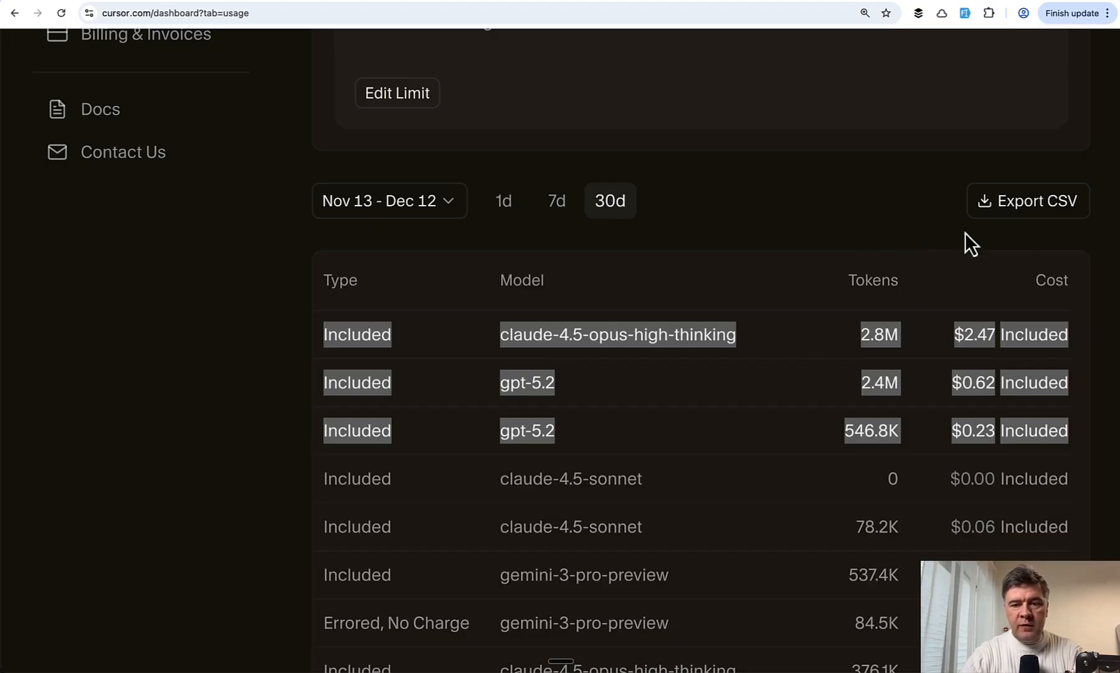
mouse_move(939, 264)
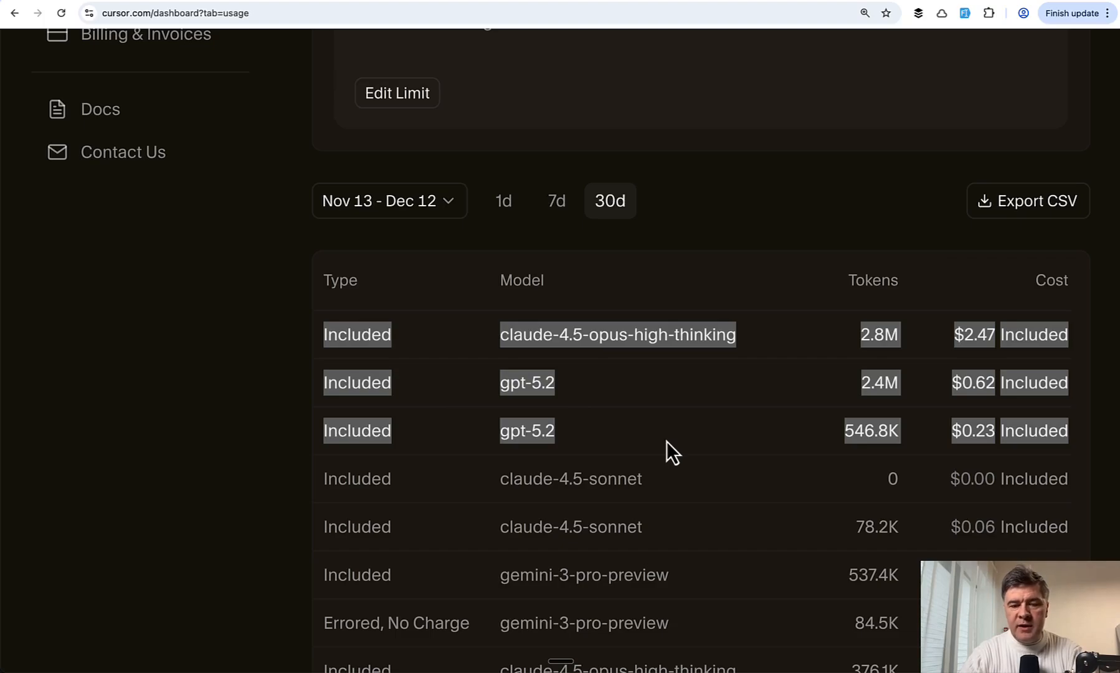
scroll(down, 3)
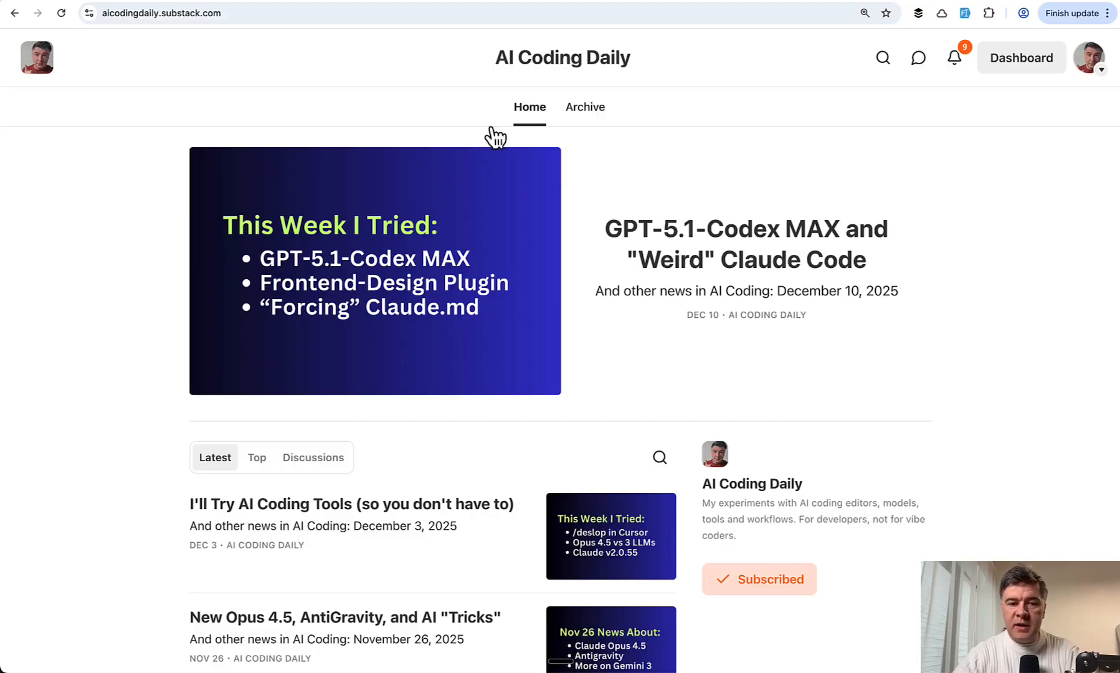
- Open the featured post "GPT-5.1-Codex MAX and 'Weird' Claude Code"
click(375, 271)
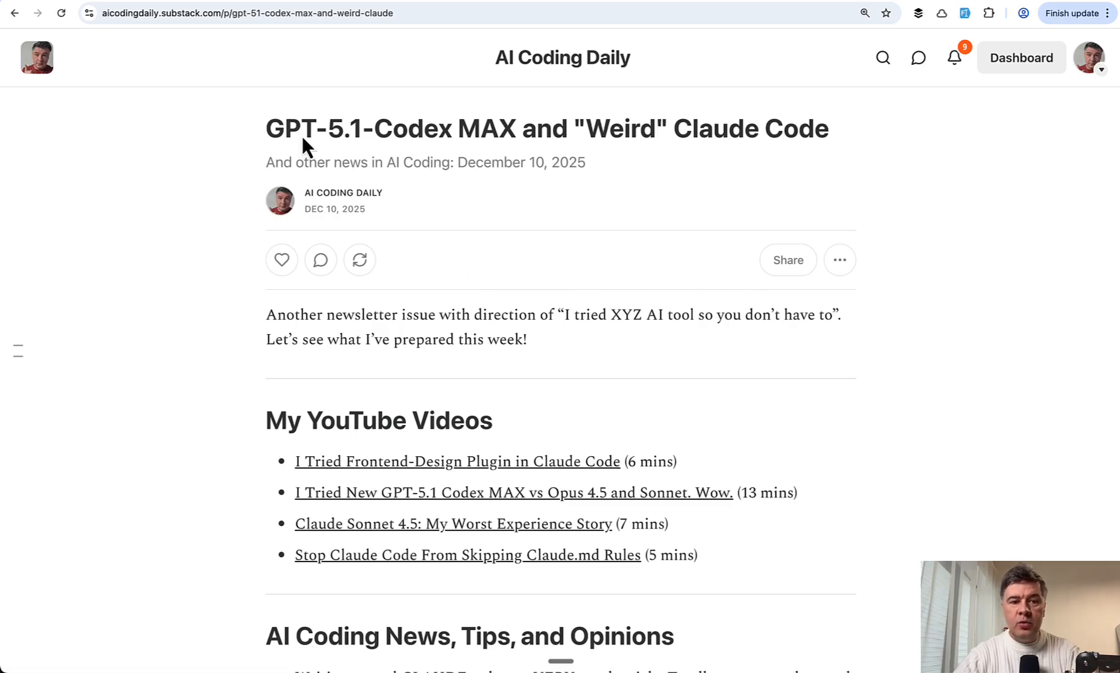
mouse_move(189, 412)
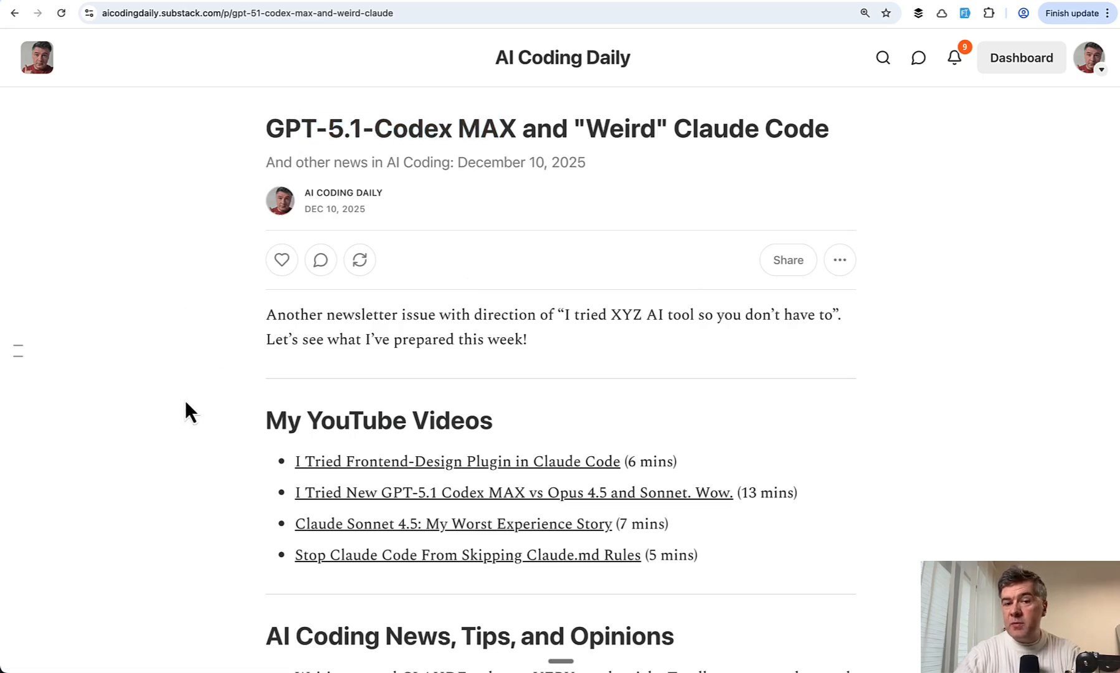